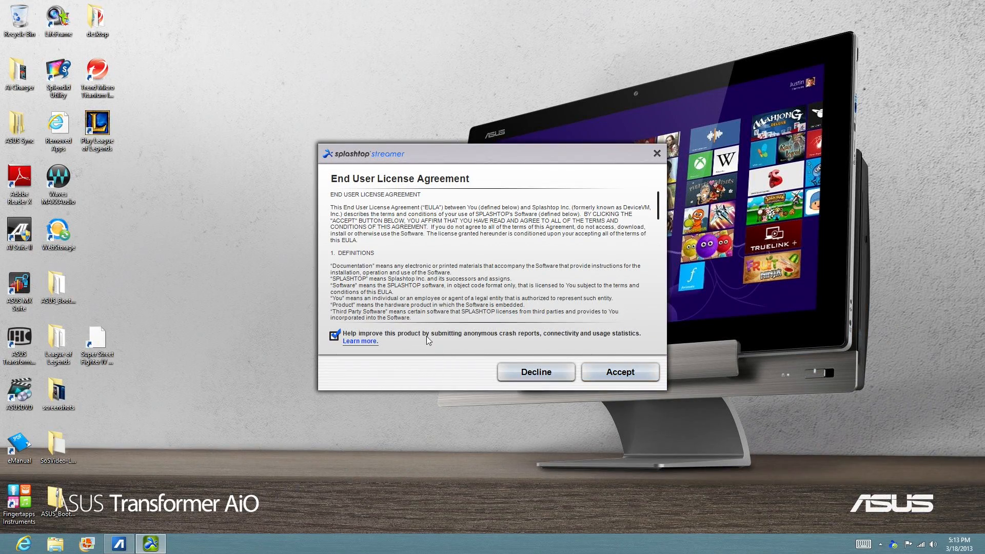
mouse_move(373, 207)
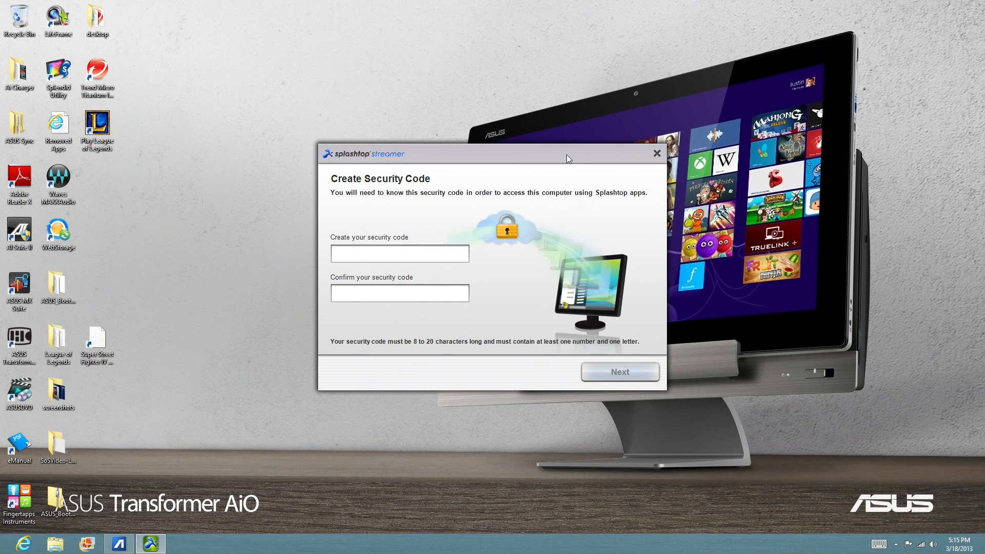
- Enter the new security code in both fields and continue so it is saved for remote access
left_click(399, 253)
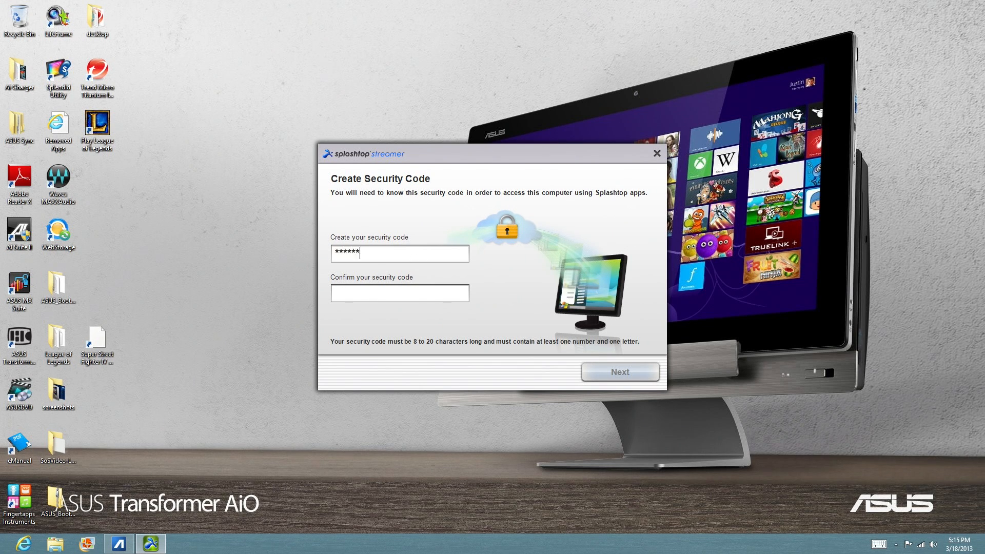
type("**")
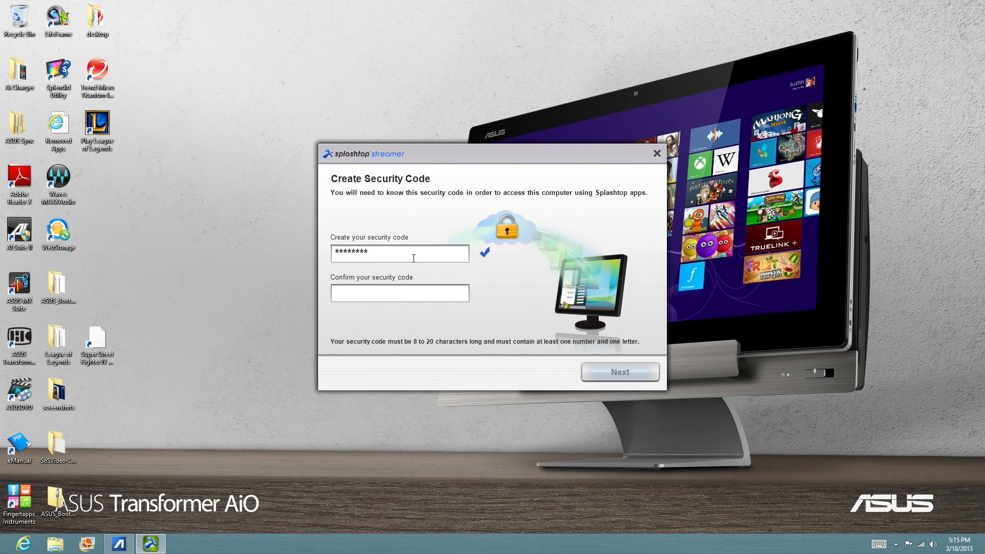
type("********")
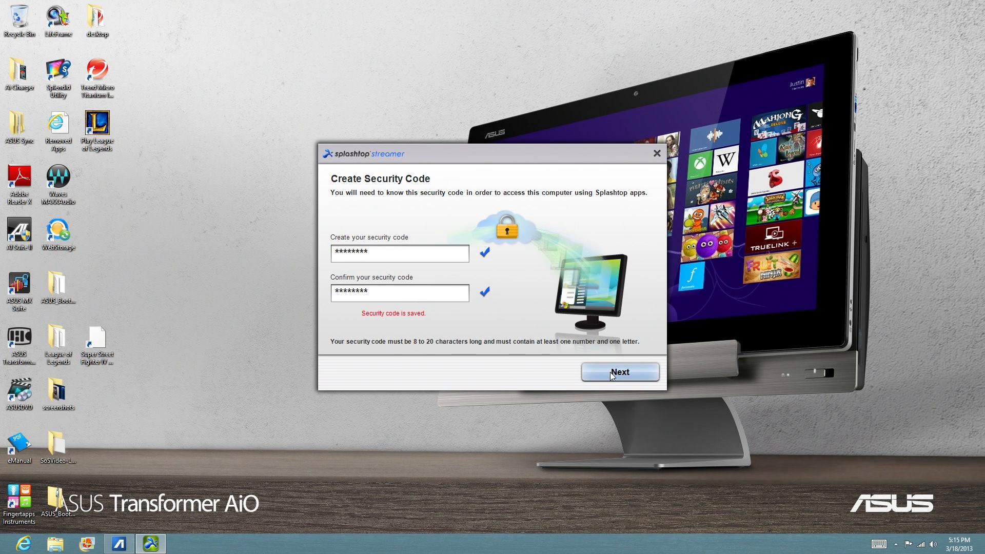
left_click(620, 371)
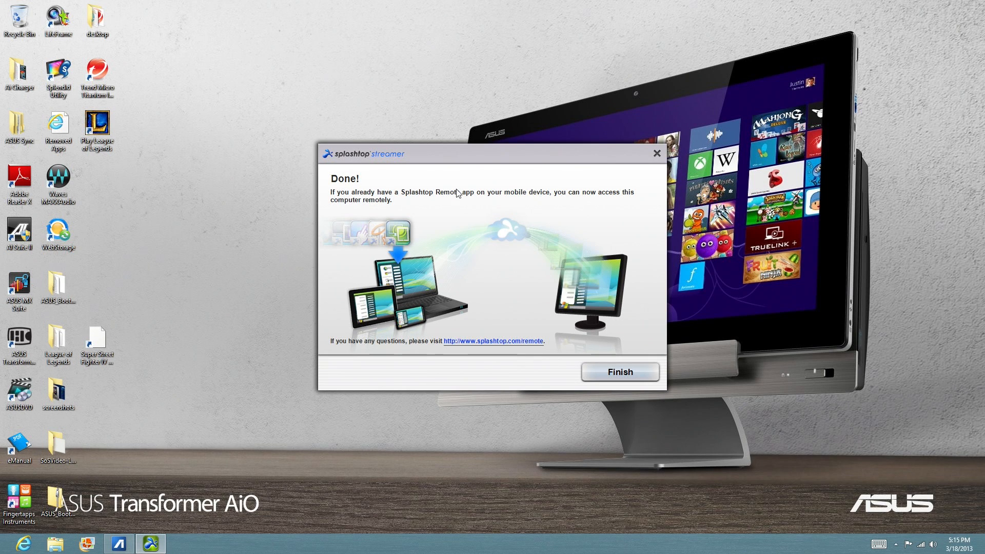
mouse_move(546, 197)
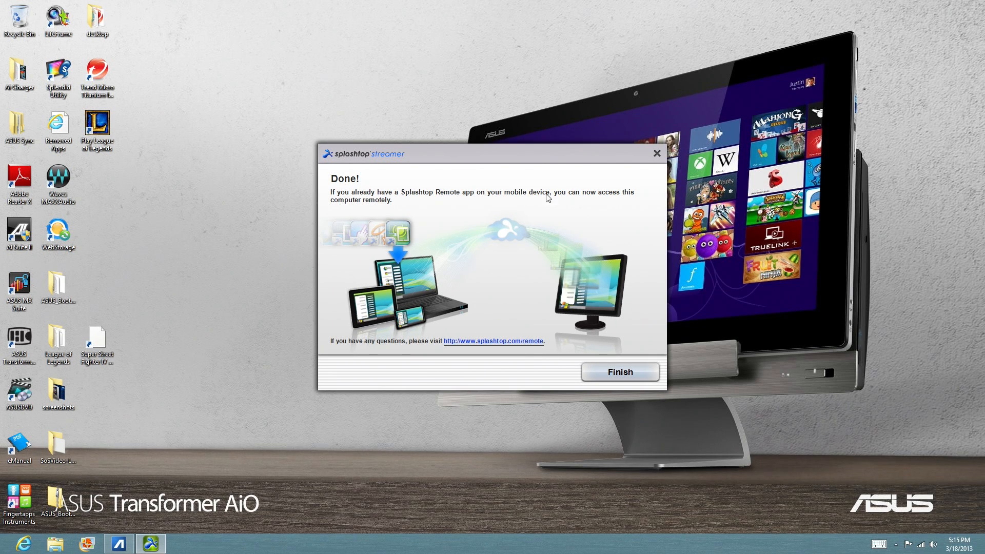
mouse_move(429, 209)
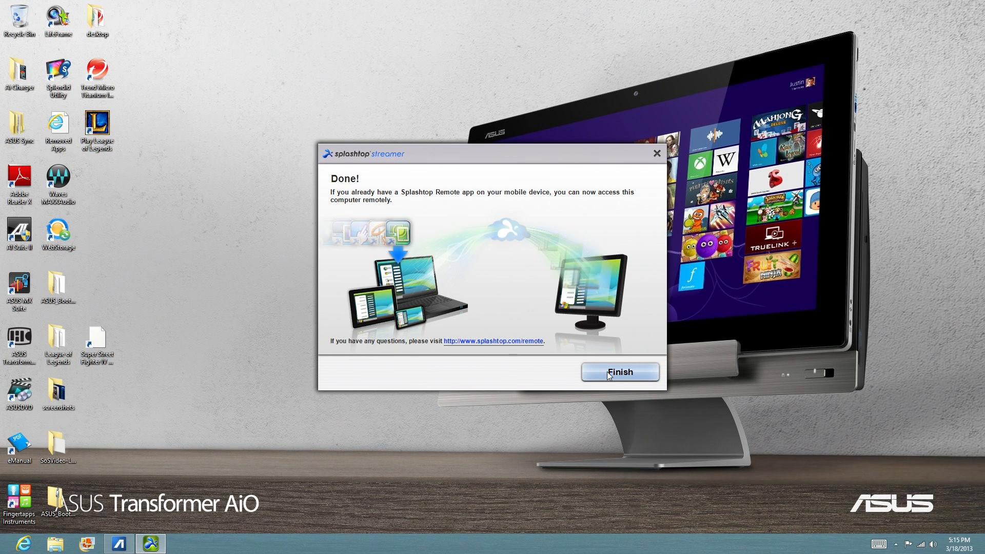
- Finish the Streamer setup wizard from its Done! completion page
left_click(620, 372)
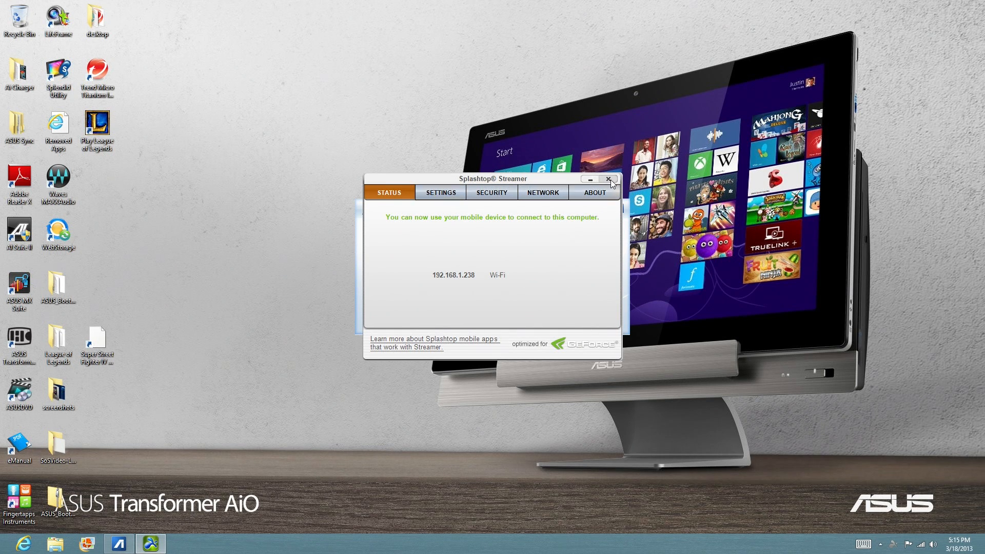
- Close the Streamer status window that reports the computer is ready for Wi-Fi connections
left_click(608, 178)
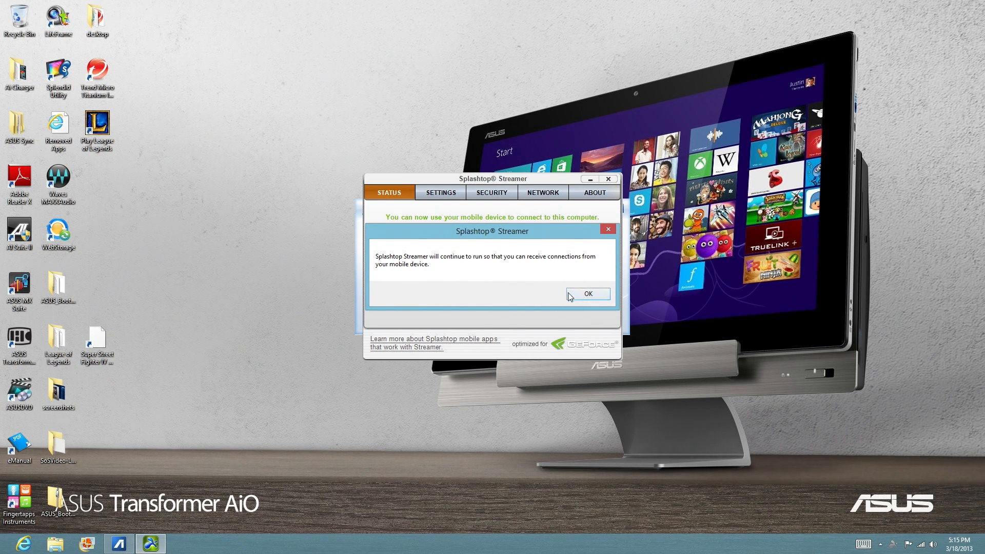
- Acknowledge the background-running notice and dismiss the ASUS Product Registration welcome prompt
left_click(587, 294)
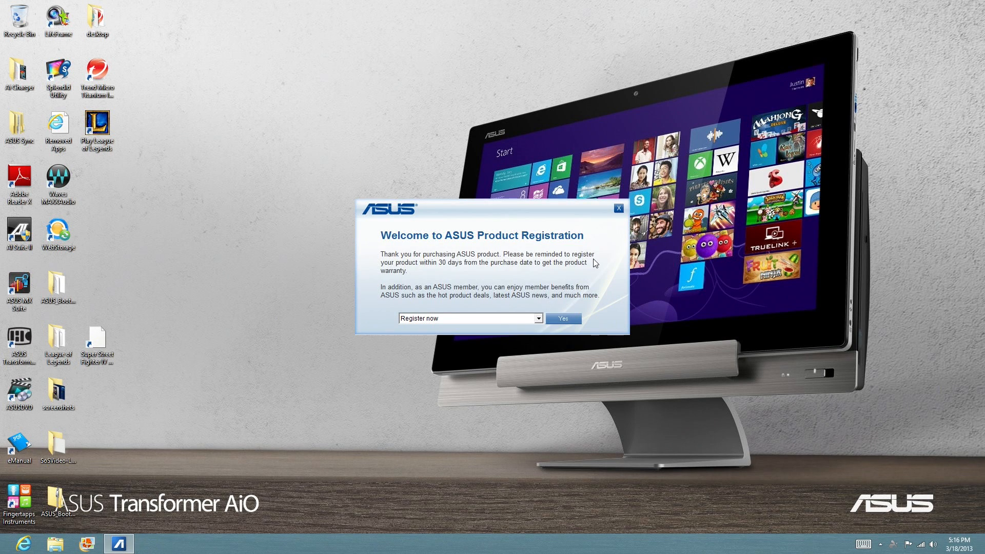
mouse_move(891, 518)
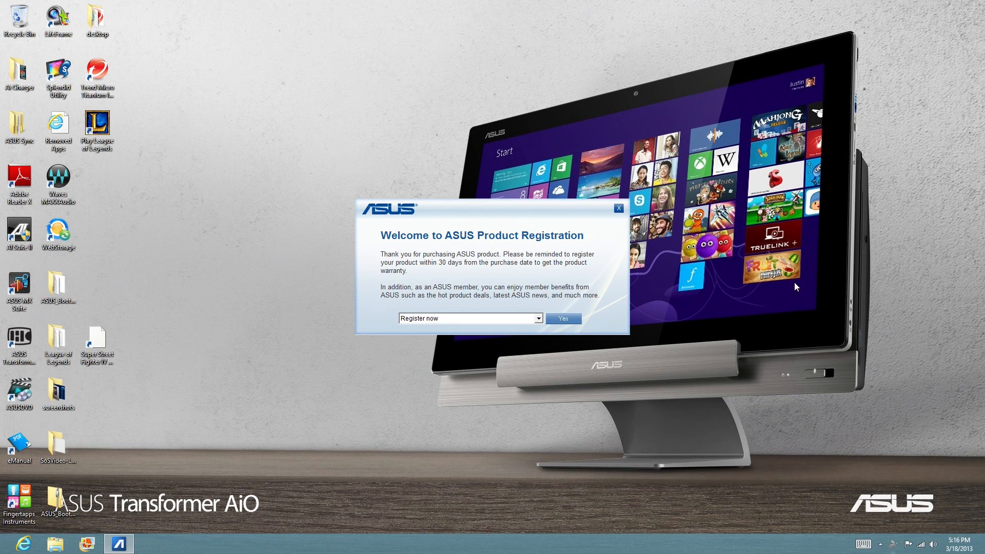
left_click(618, 209)
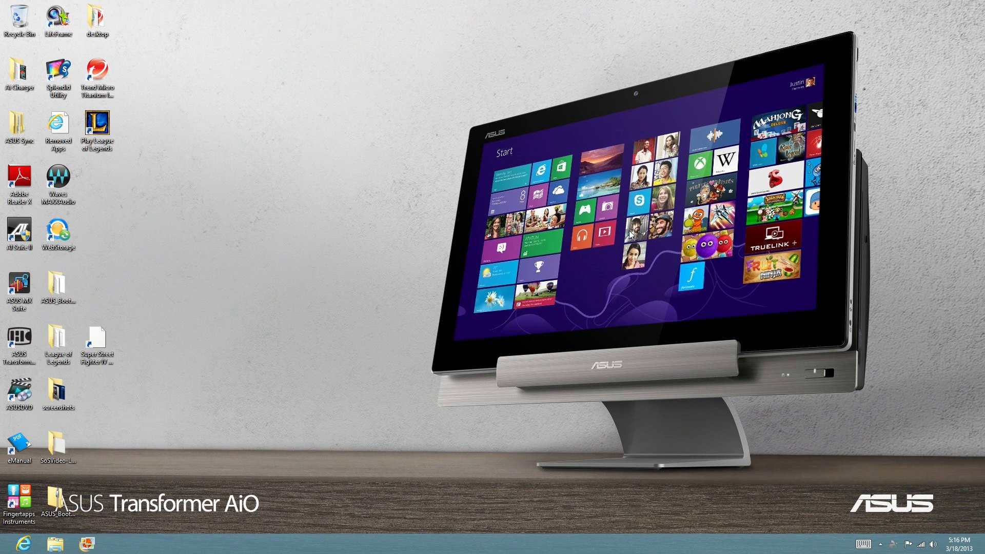